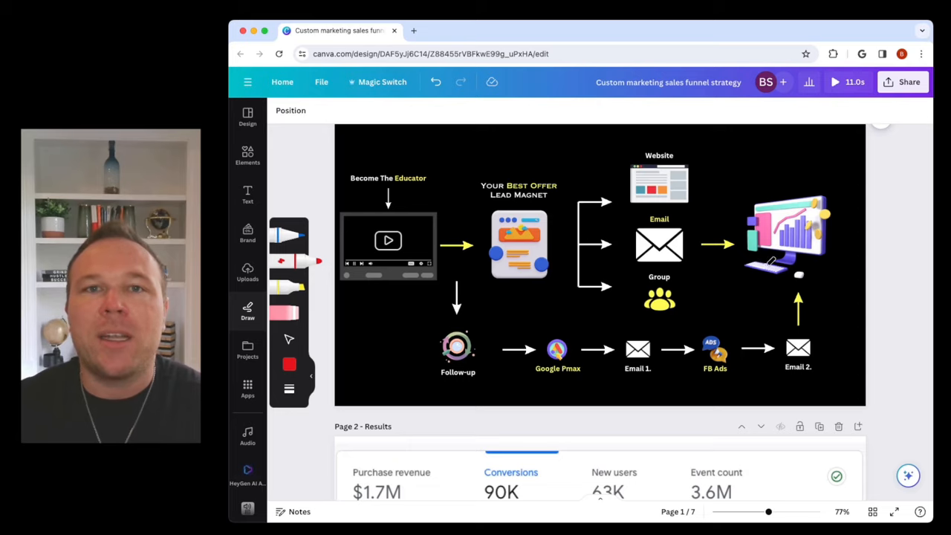
# Scroll to the Results page to underline the 69.1% purchase revenue figure in red.
pyautogui.scroll(-3)
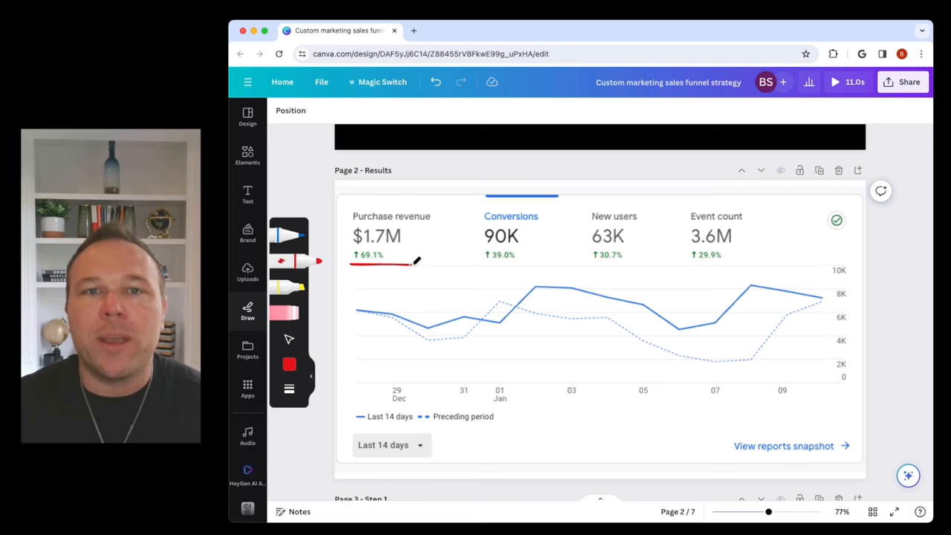
# Draw a red loop on Page 1 around the funnel from lead magnet to Email 2.
pyautogui.scroll(3)
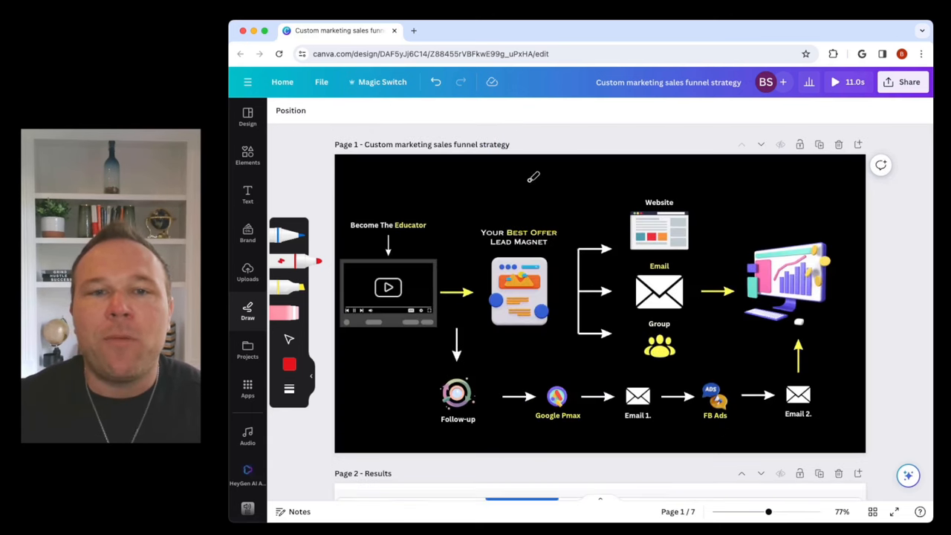
pyautogui.moveTo(533, 176); pyautogui.dragTo(788, 199)
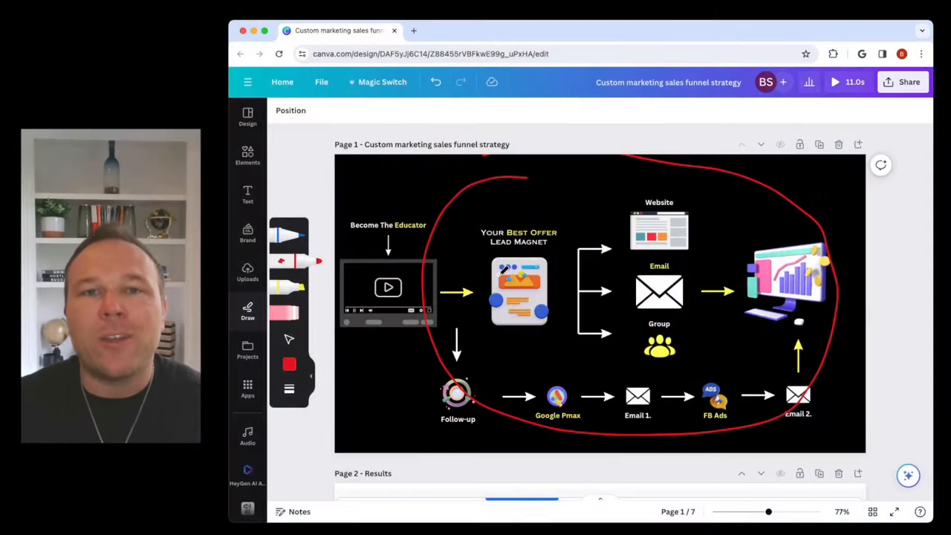
# Scroll to the Step 1 page to mark Professor and the video graphic in red.
pyautogui.scroll(-3)
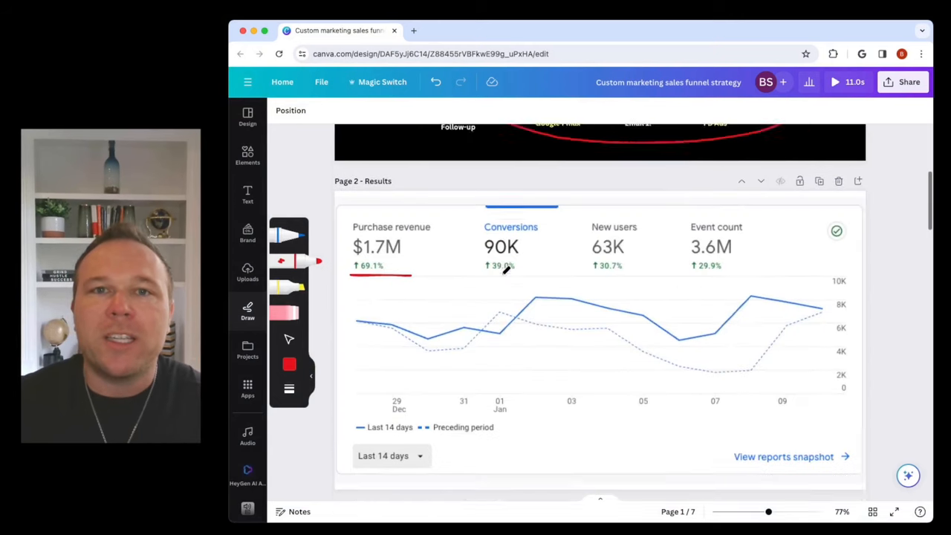
pyautogui.scroll(-3)
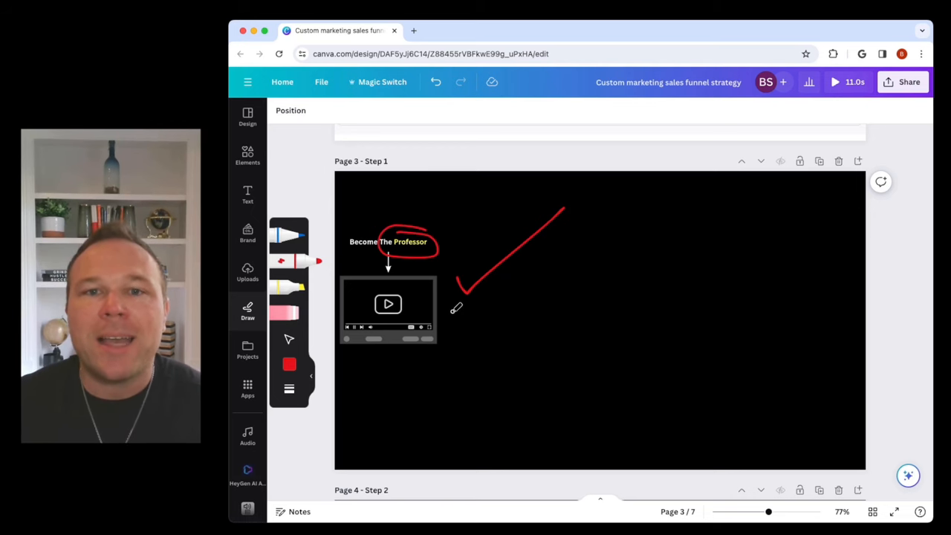
# Scroll to Step 2 and write 30% in red beside the circled lead magnet.
pyautogui.scroll(-3)
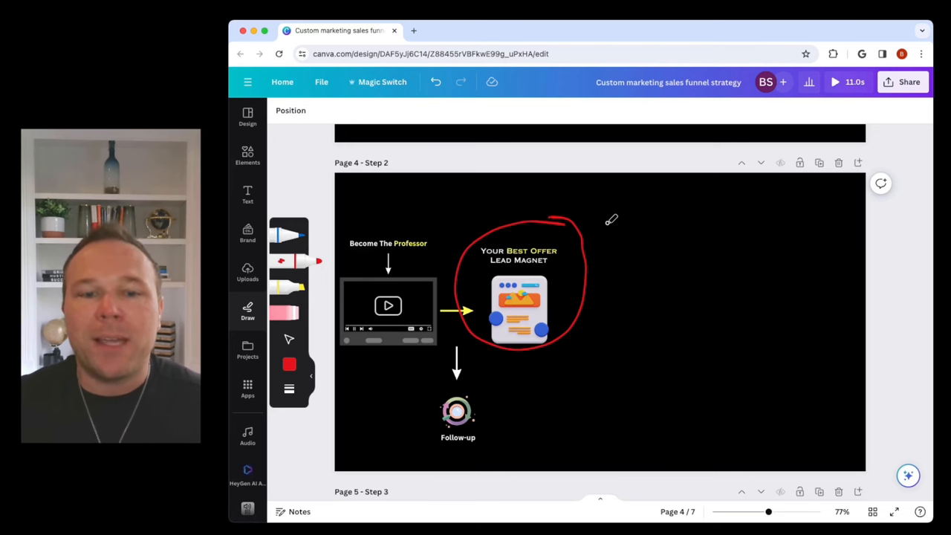
pyautogui.moveTo(605, 220)
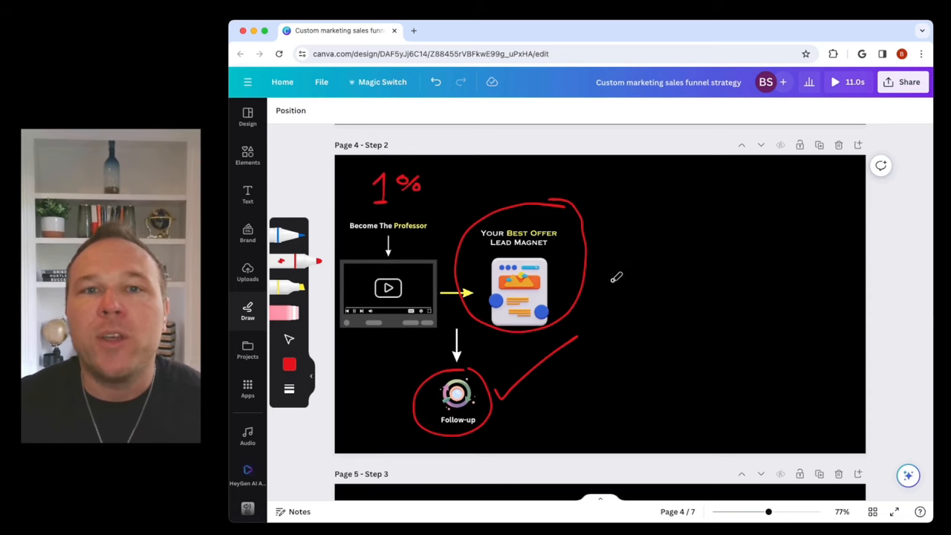
pyautogui.moveTo(676, 226); pyautogui.dragTo(713, 268)
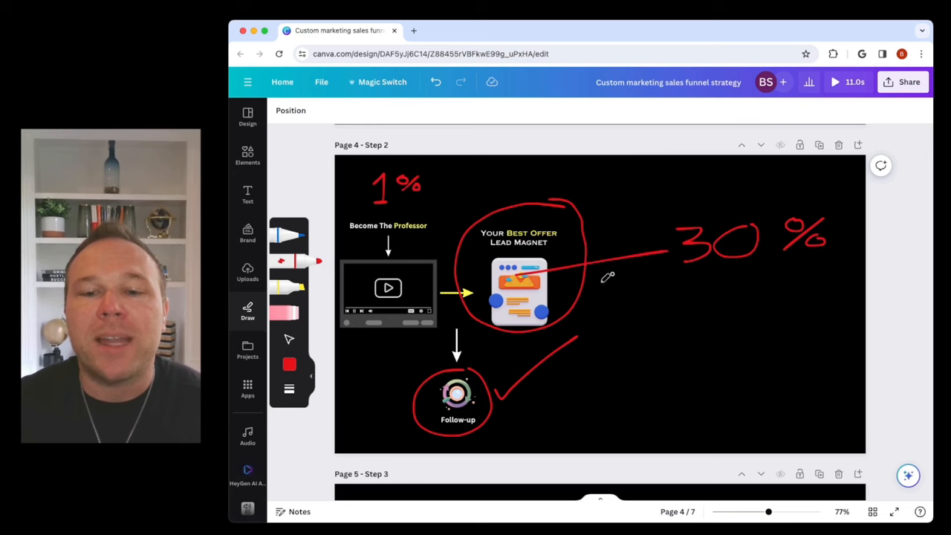
pyautogui.moveTo(667, 308)
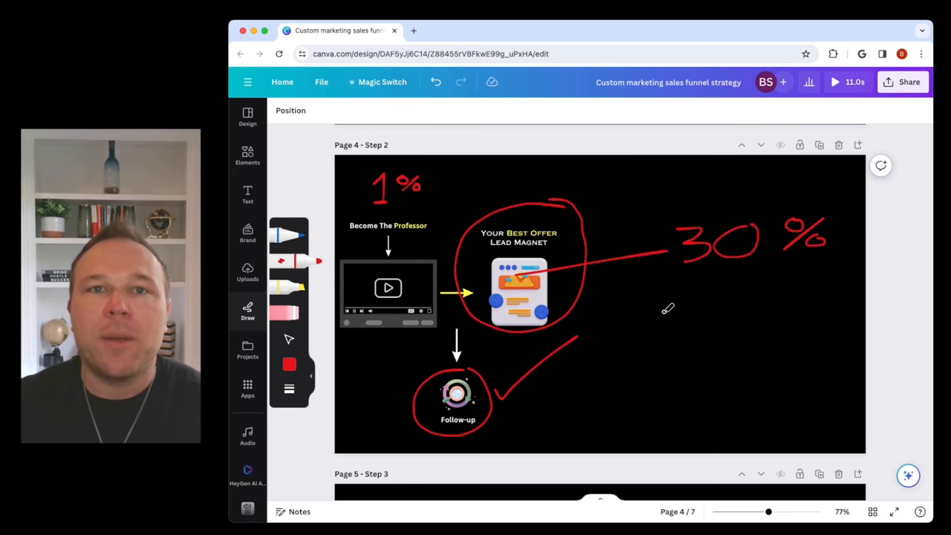
# Scroll through the Step 3 page with Website, Group and Follow-up circled in red.
pyautogui.scroll(-3)
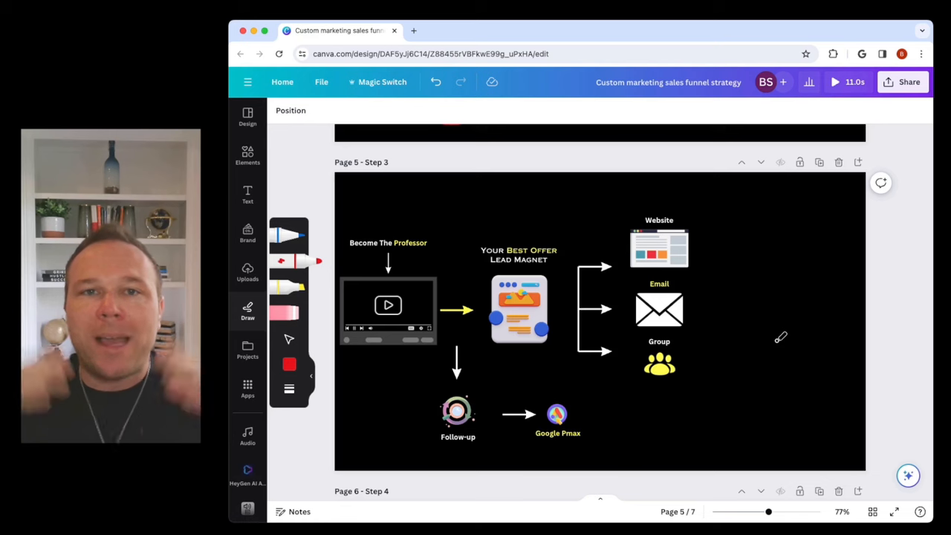
pyautogui.moveTo(726, 289)
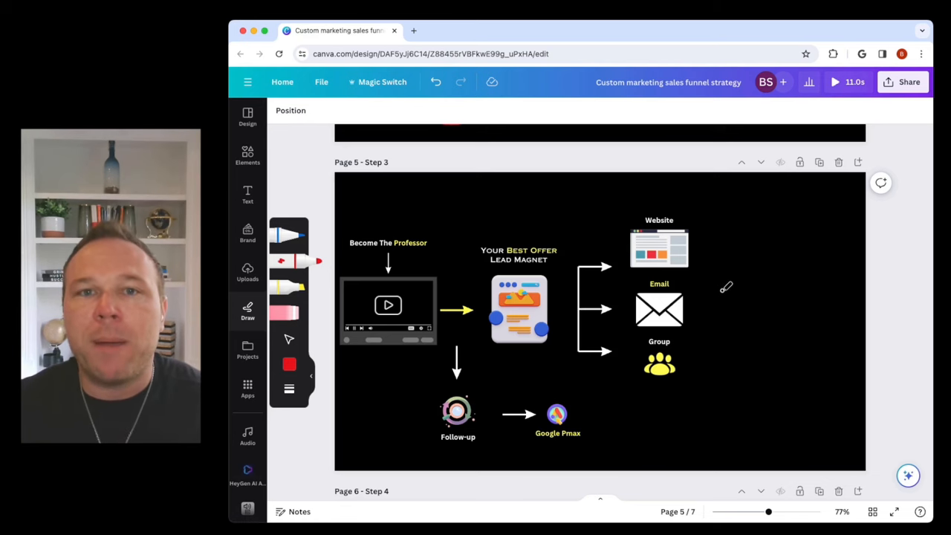
pyautogui.moveTo(498, 303)
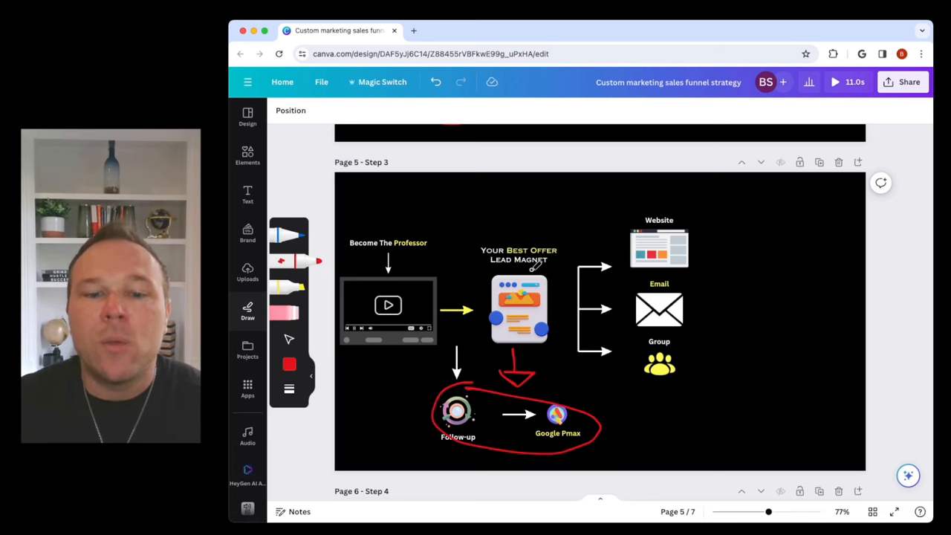
pyautogui.moveTo(667, 214)
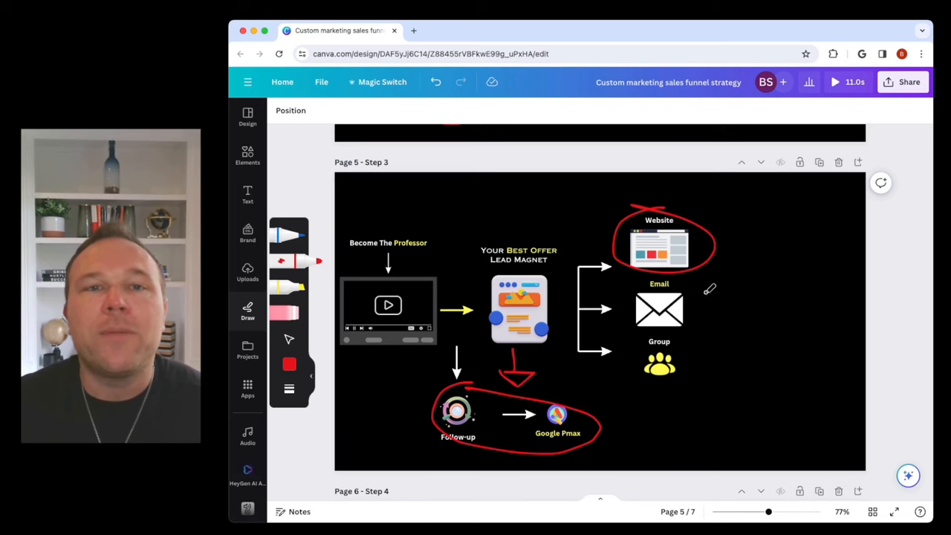
pyautogui.moveTo(706, 300)
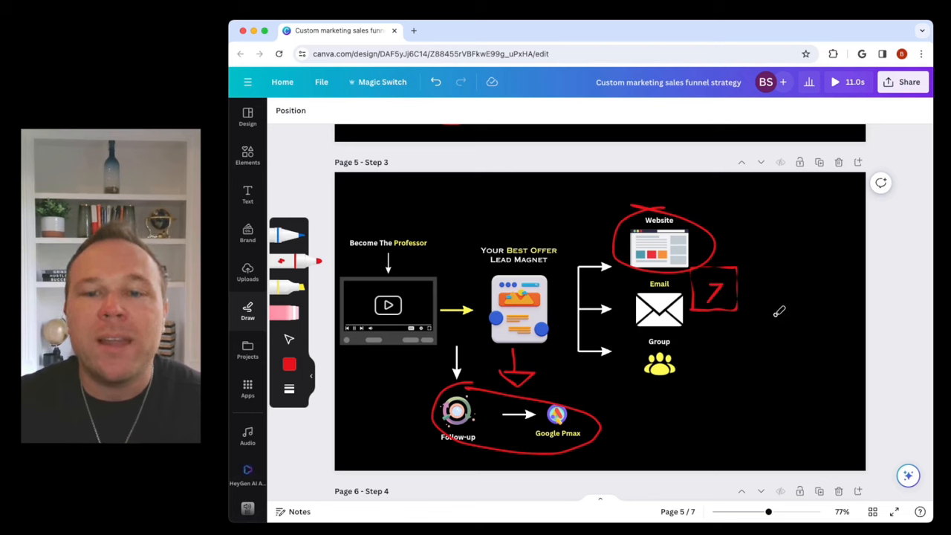
pyautogui.moveTo(806, 271)
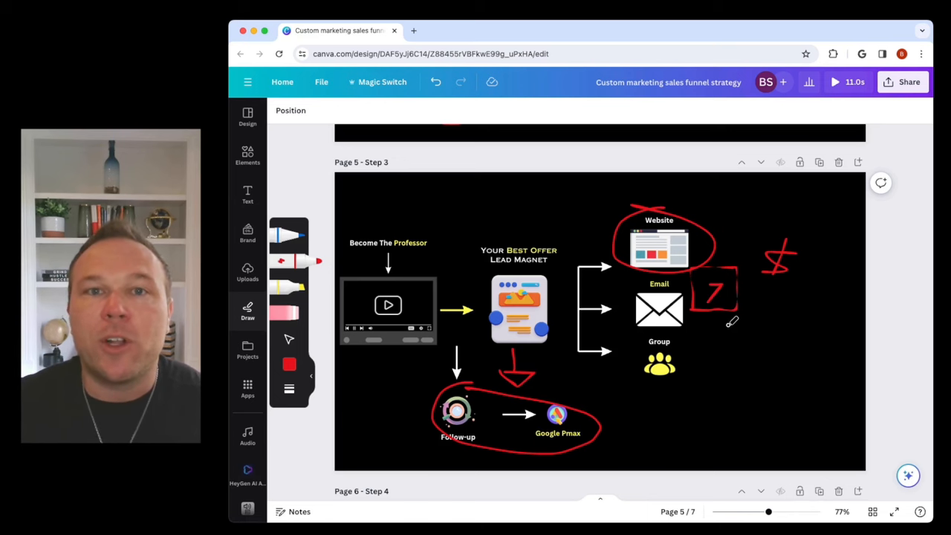
pyautogui.moveTo(725, 321)
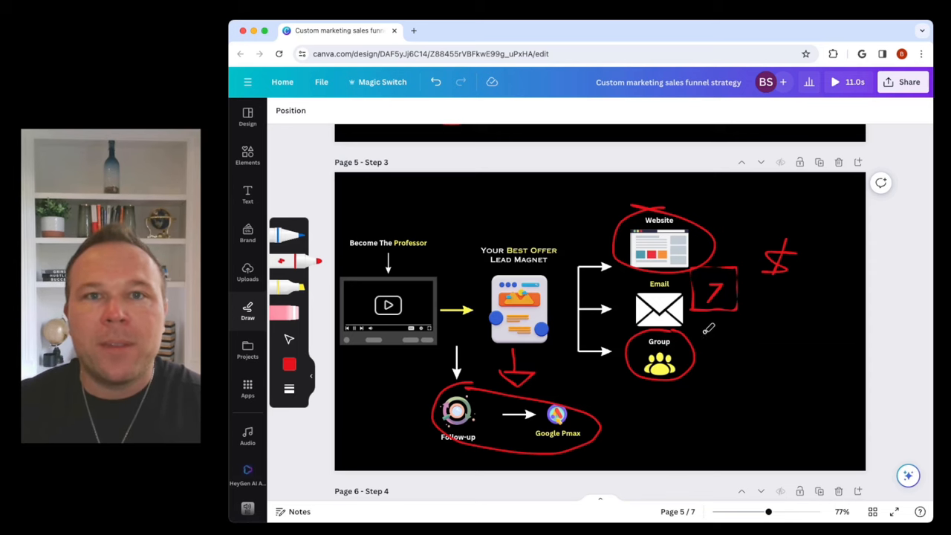
pyautogui.scroll(-3)
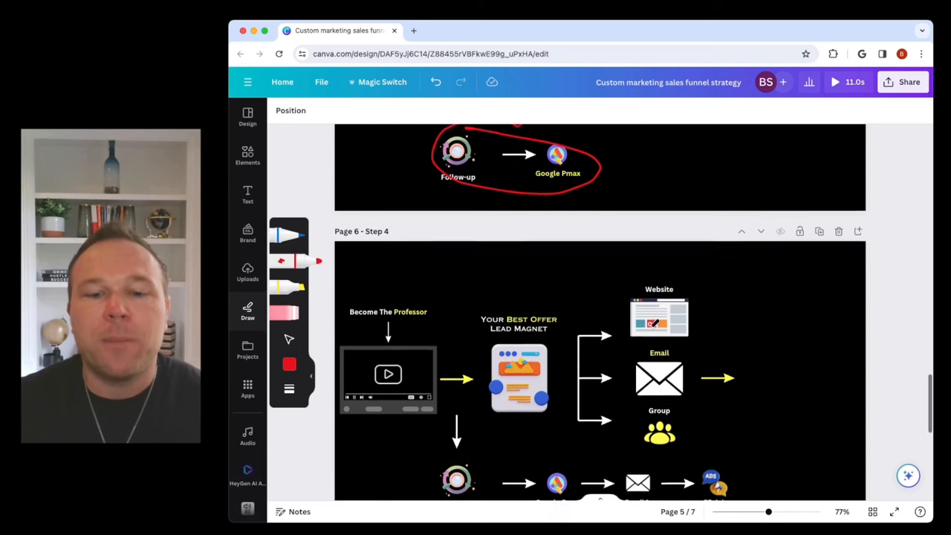
# Scroll through the Step 4 page with Website, Email, Group, Pmax and FB Ads marked.
pyautogui.scroll(-3)
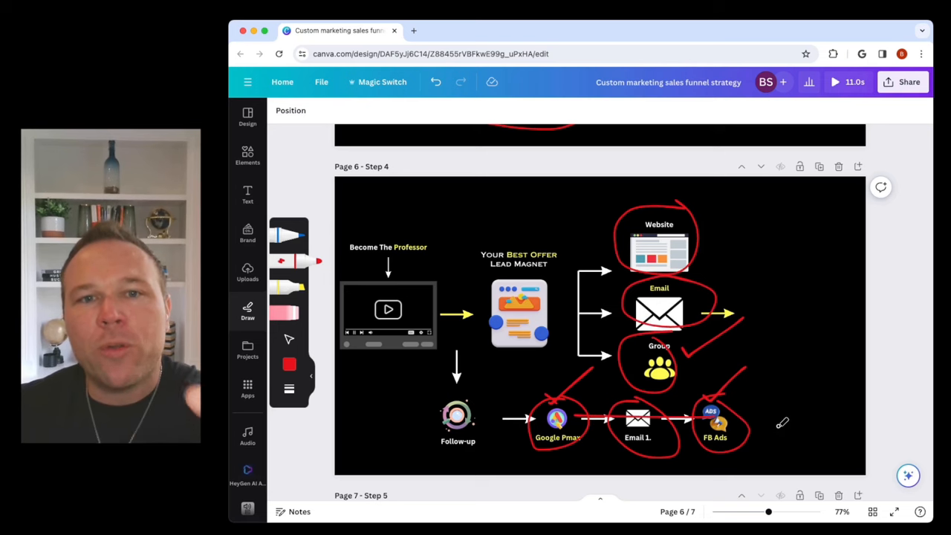
pyautogui.scroll(-3)
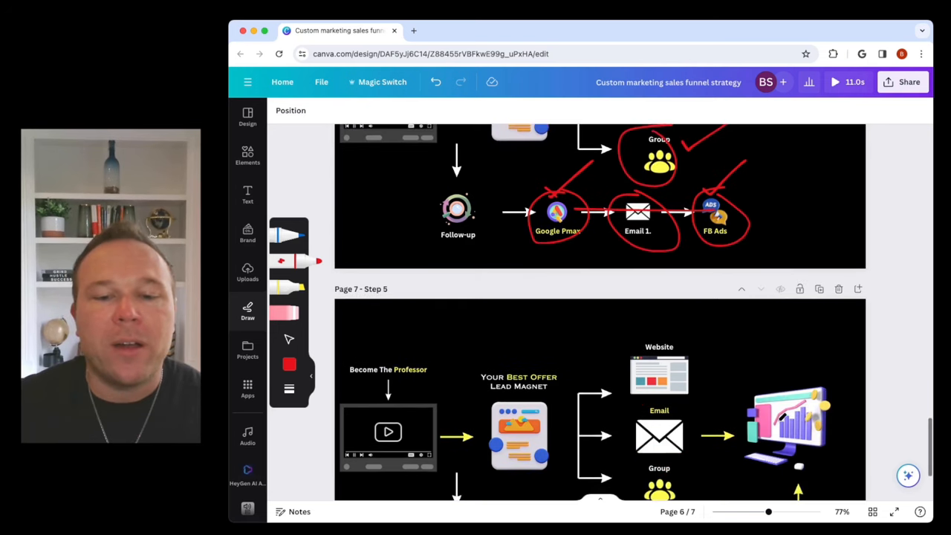
# Scroll through the Step 5 page with Professor, lead magnet, Group and email row circled.
pyautogui.scroll(-3)
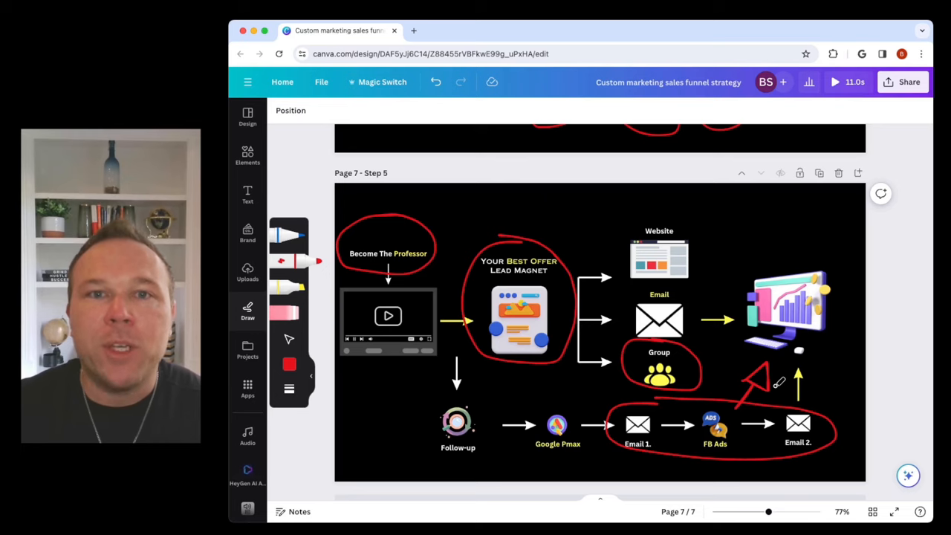
pyautogui.scroll(-3)
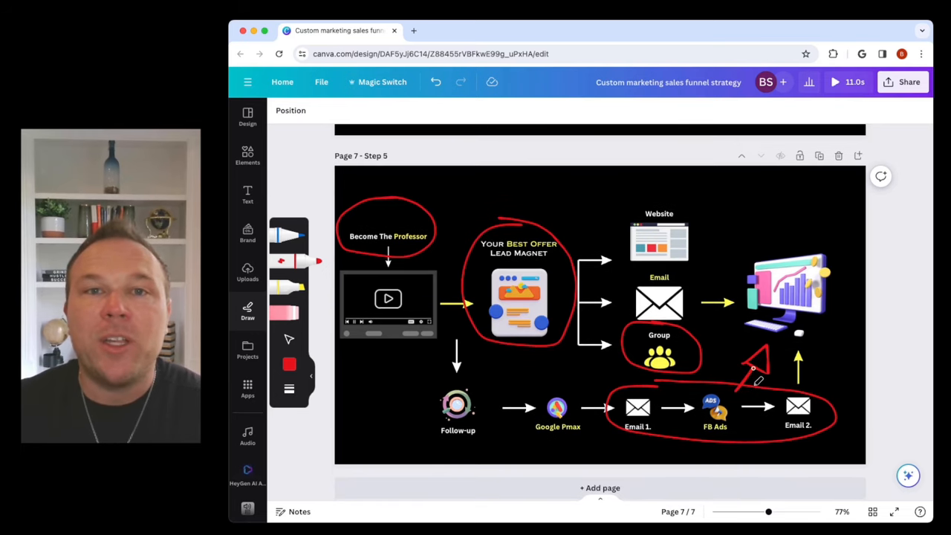